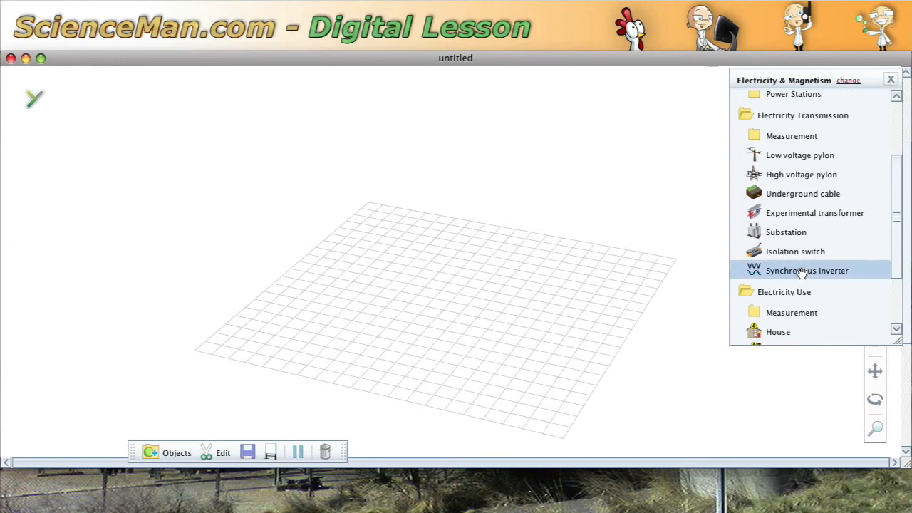
# Place a Neighbourhood from Electricity Use onto the empty grid
pyautogui.scroll(-3)
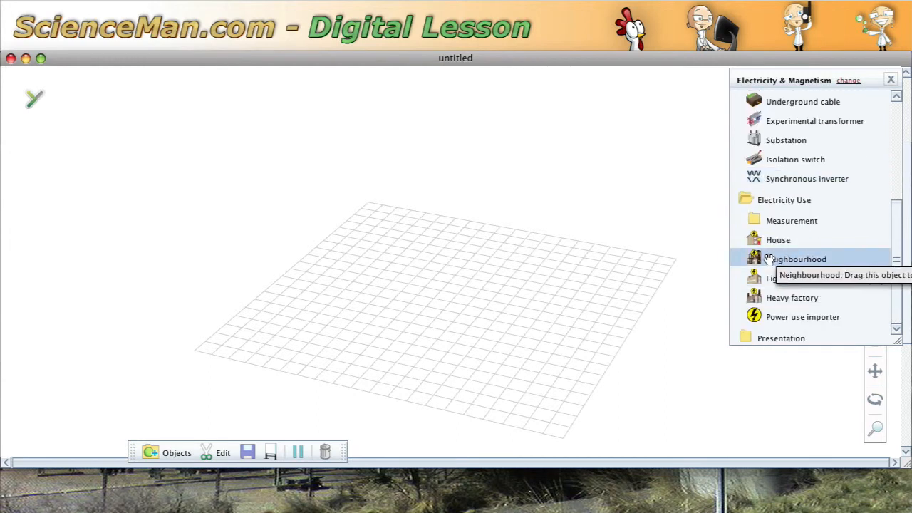
pyautogui.moveTo(795, 259); pyautogui.dragTo(641, 256)
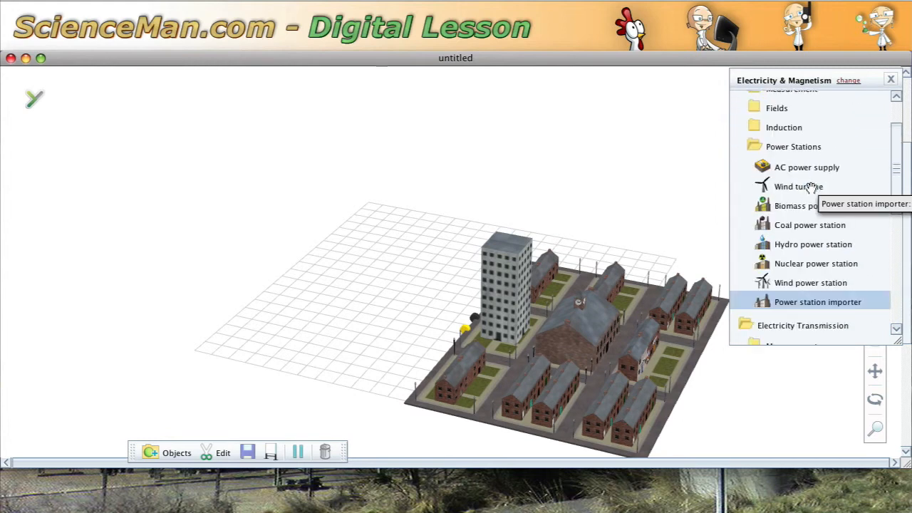
pyautogui.moveTo(804, 225)
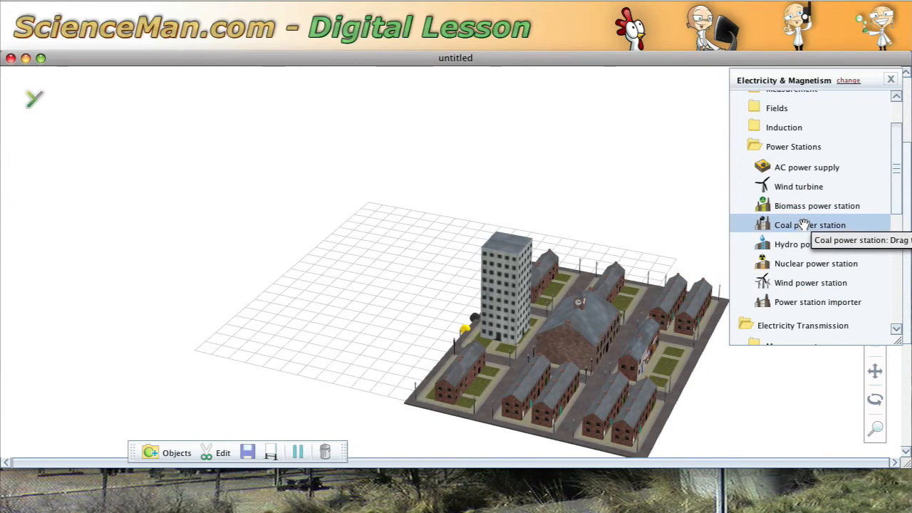
# Add a Coal power station on the grid to the left of the neighbourhood
pyautogui.moveTo(809, 226); pyautogui.dragTo(498, 221)
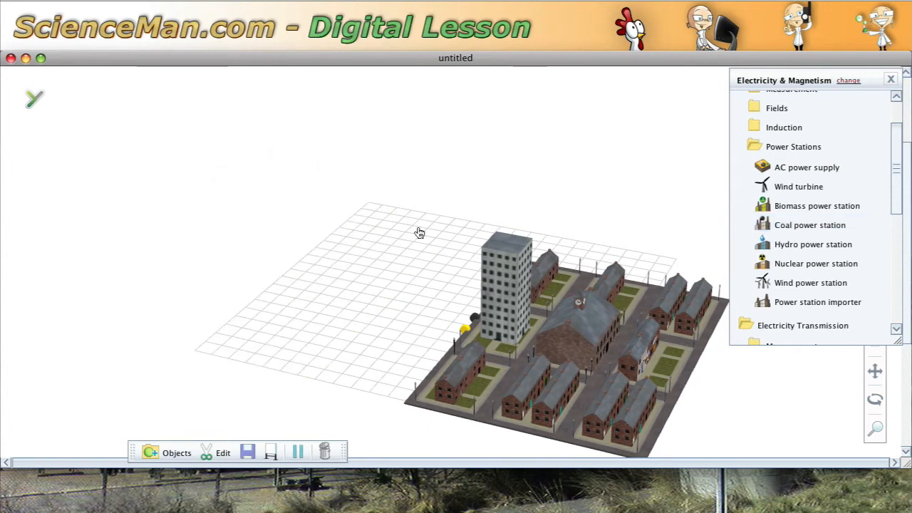
pyautogui.click(810, 225)
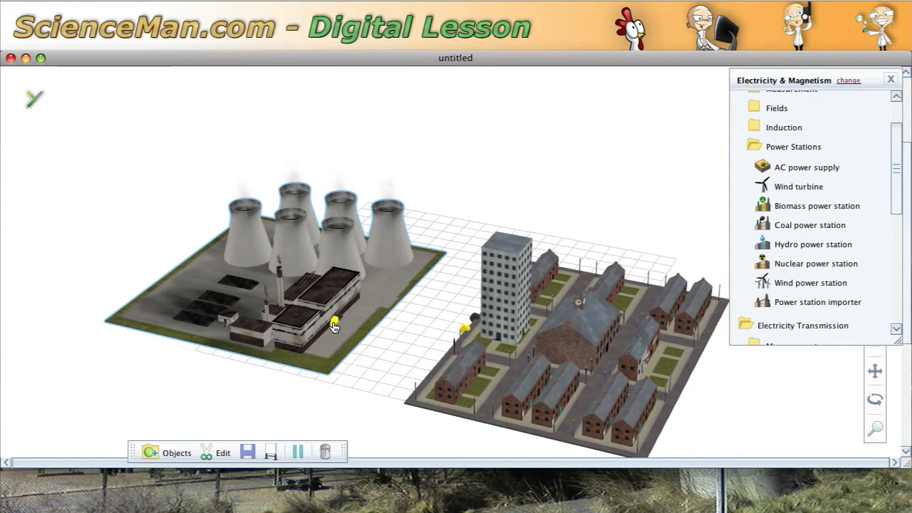
# Run a direct cable from the coal station to the neighbourhood, watch it explode, then delete the cable
pyautogui.moveTo(335, 321); pyautogui.dragTo(390, 328)
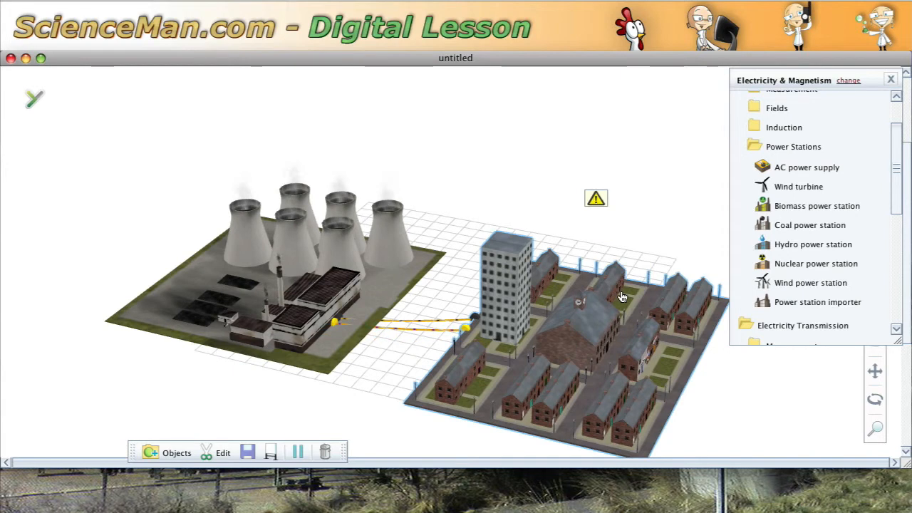
pyautogui.moveTo(607, 225)
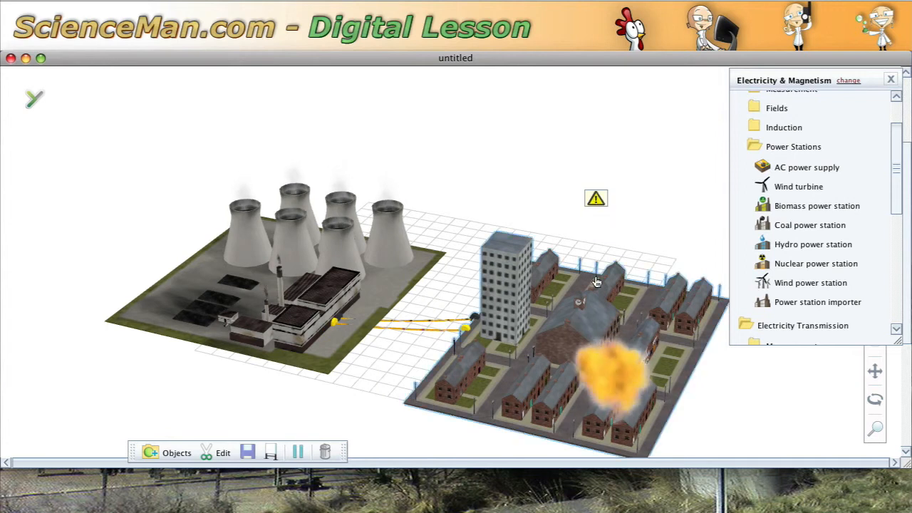
pyautogui.rightClick(434, 325)
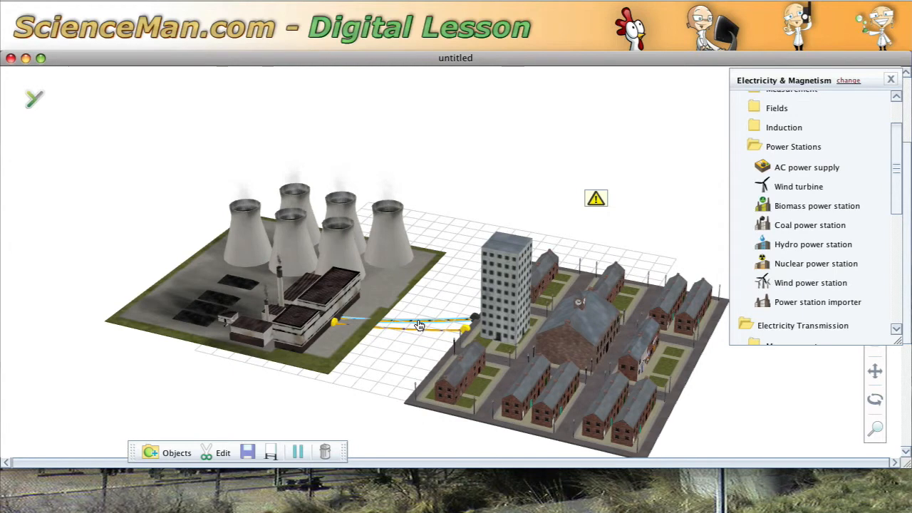
pyautogui.rightClick(419, 326)
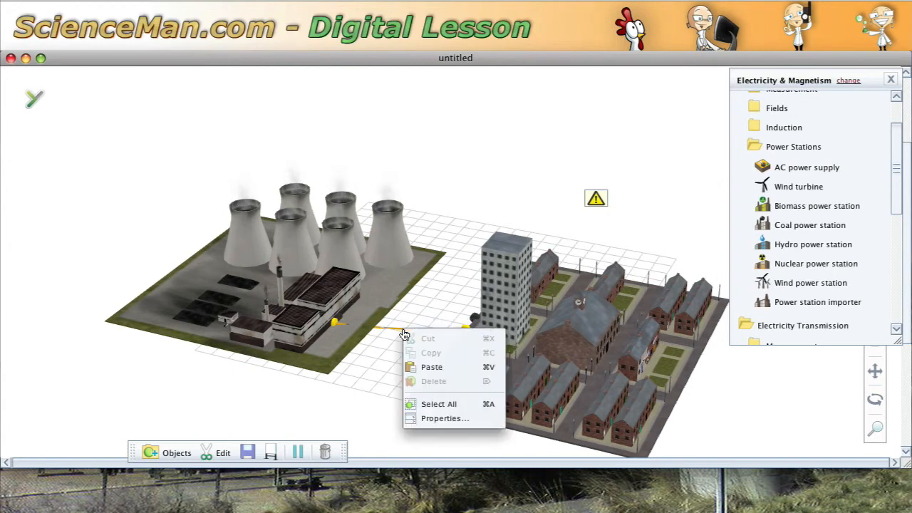
pyautogui.click(406, 335)
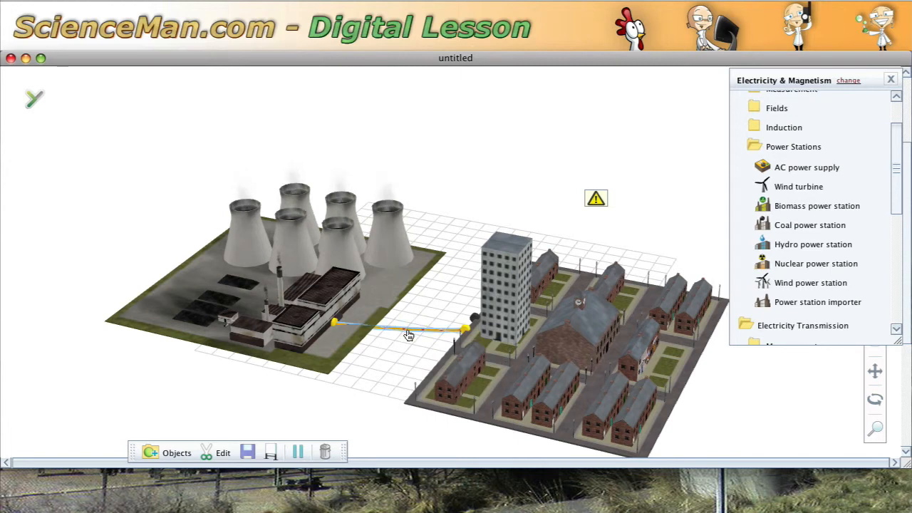
pyautogui.rightClick(409, 335)
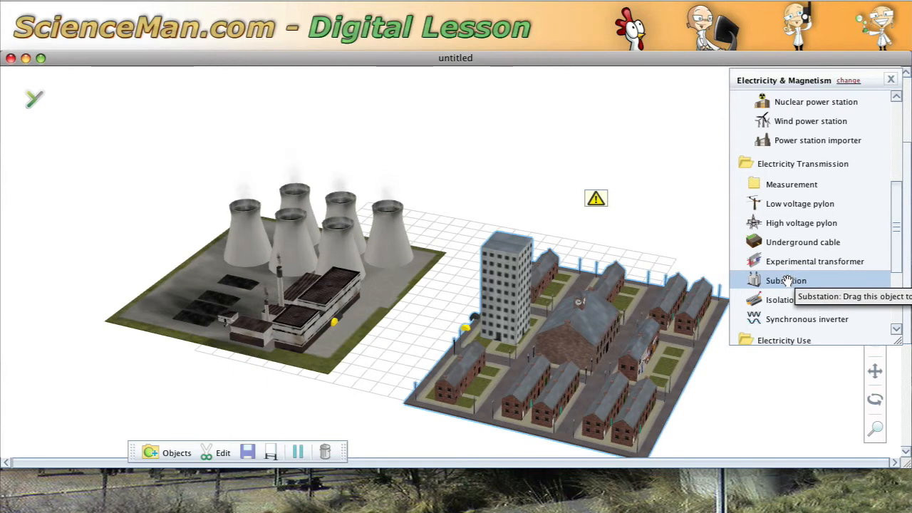
# Place a substation between the coal station and the neighbourhood
pyautogui.moveTo(786, 279); pyautogui.dragTo(478, 192)
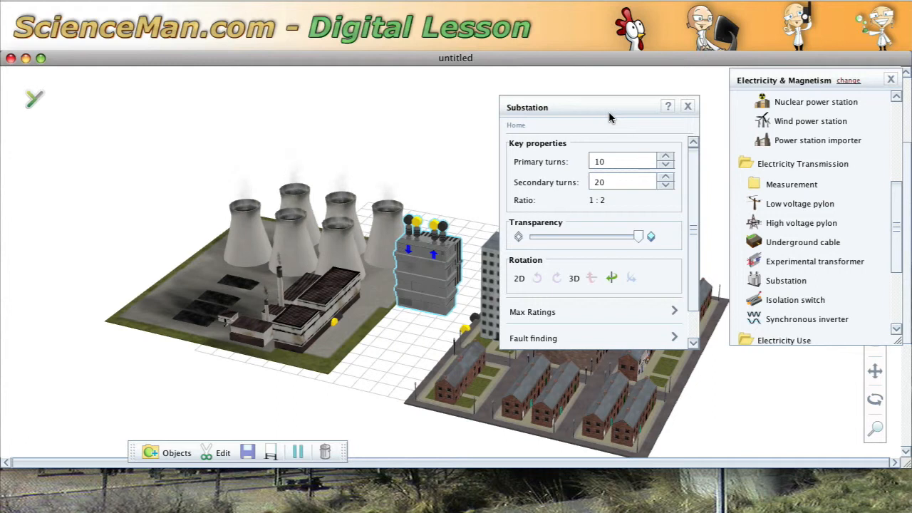
# Set the substation to 20 primary and 10 secondary turns for a 2:1 ratio
pyautogui.click(619, 161)
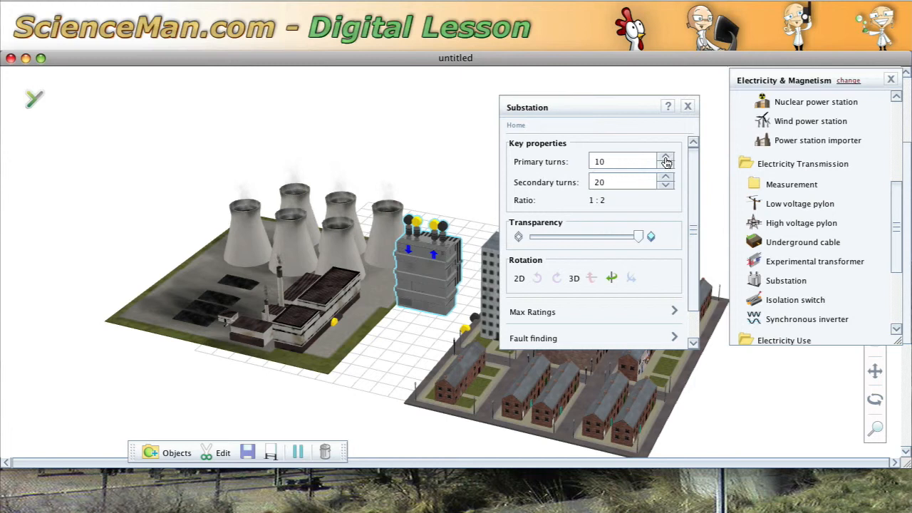
pyautogui.click(664, 157)
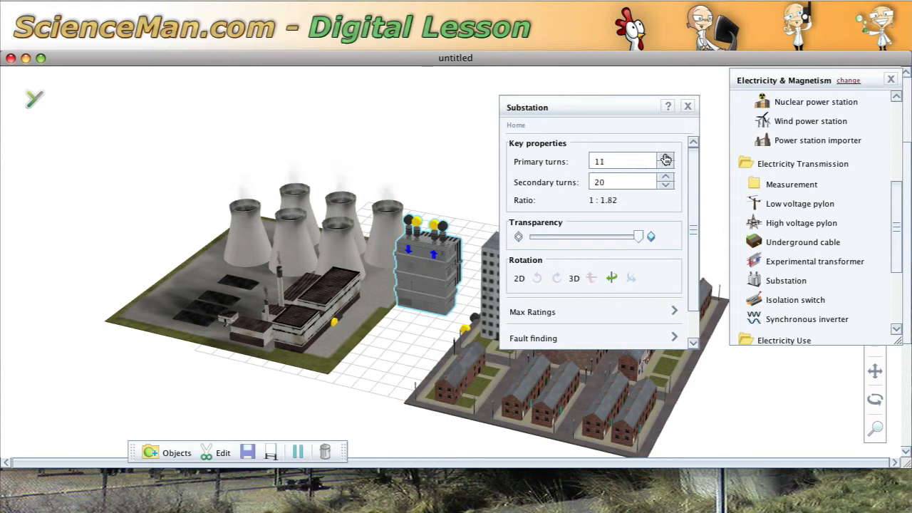
pyautogui.click(665, 157)
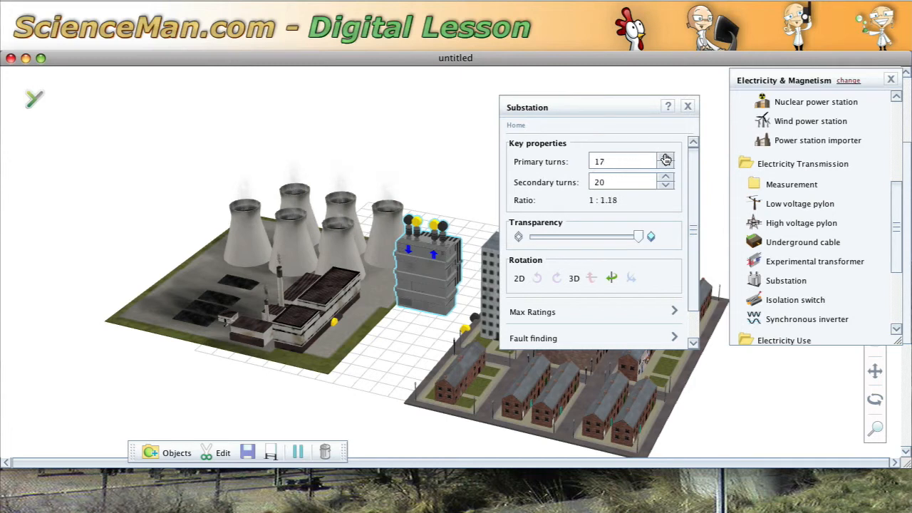
pyautogui.click(664, 157)
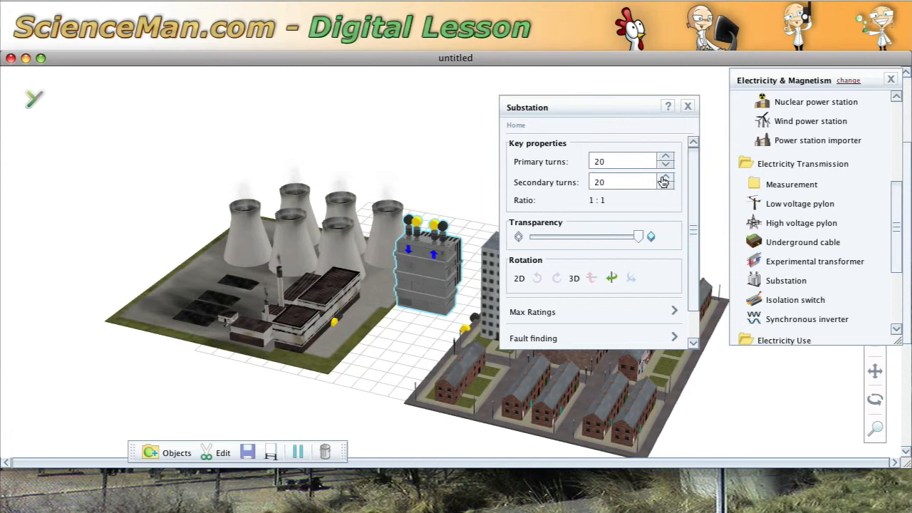
pyautogui.click(663, 186)
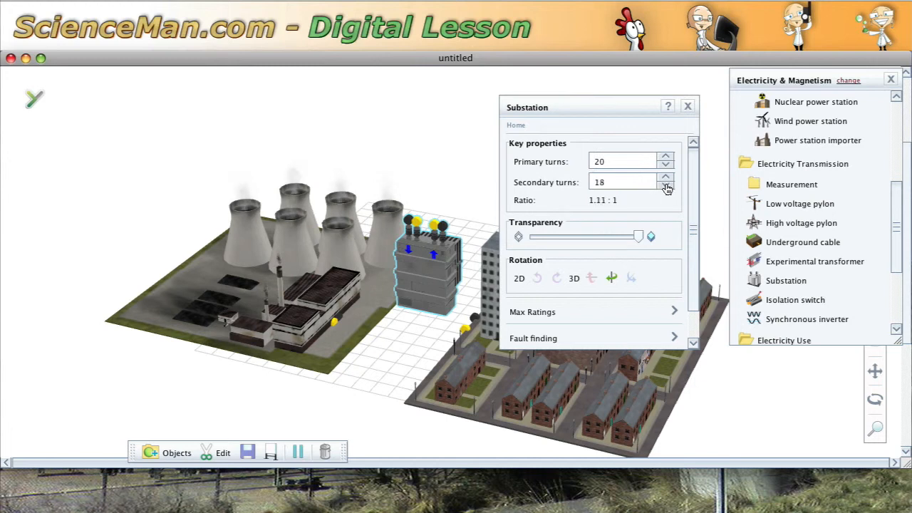
pyautogui.click(665, 185)
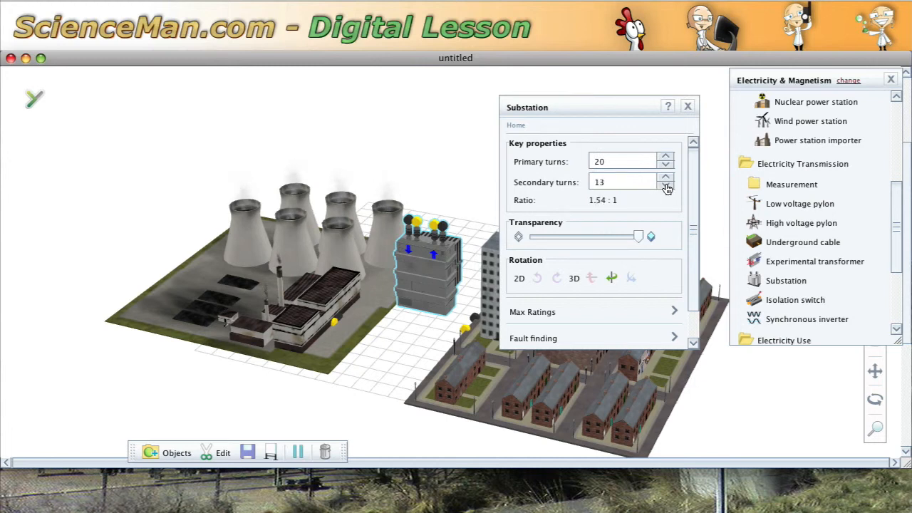
pyautogui.click(666, 185)
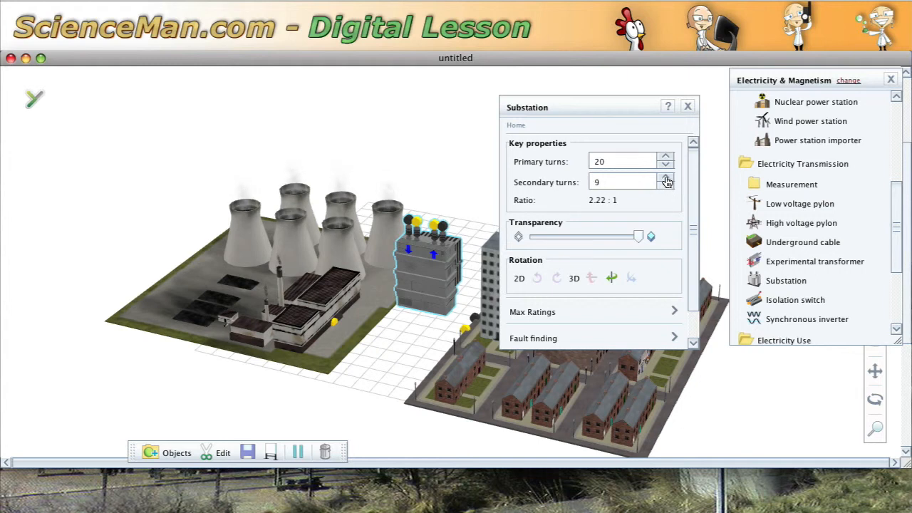
pyautogui.click(665, 180)
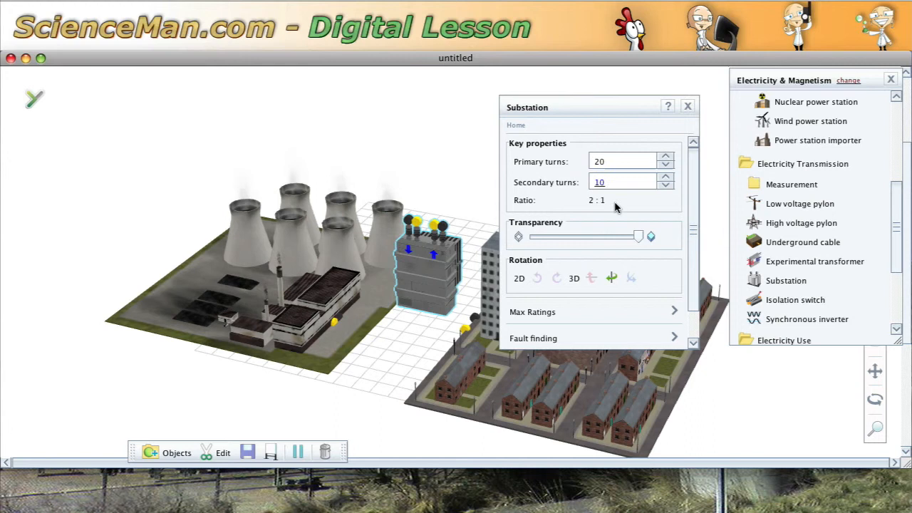
pyautogui.moveTo(621, 190)
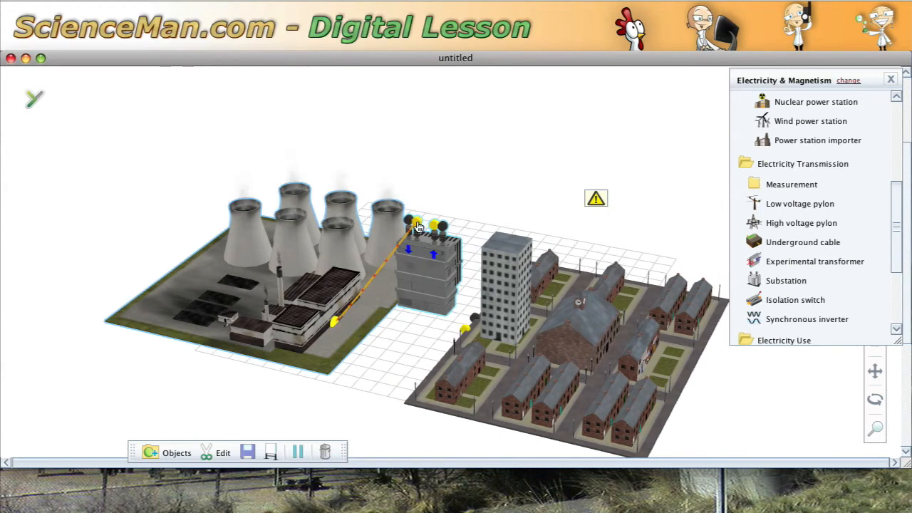
pyautogui.moveTo(342, 316)
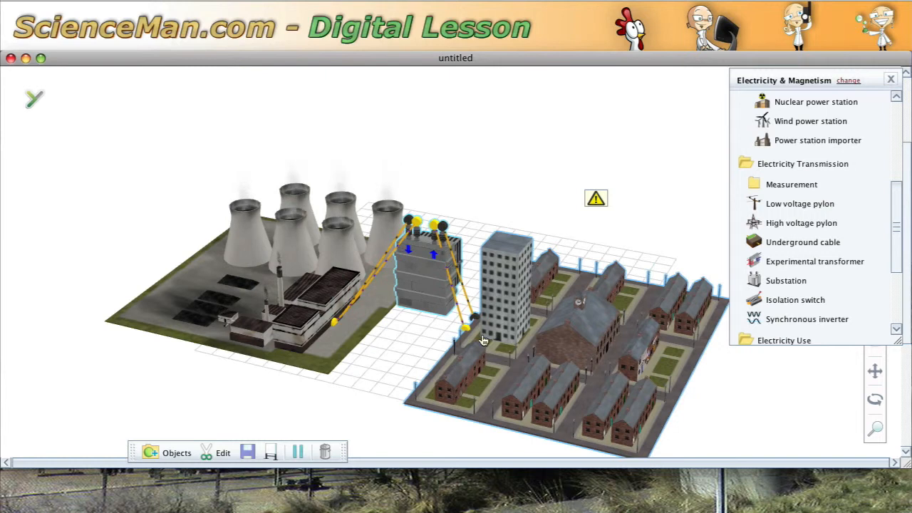
pyautogui.moveTo(587, 377)
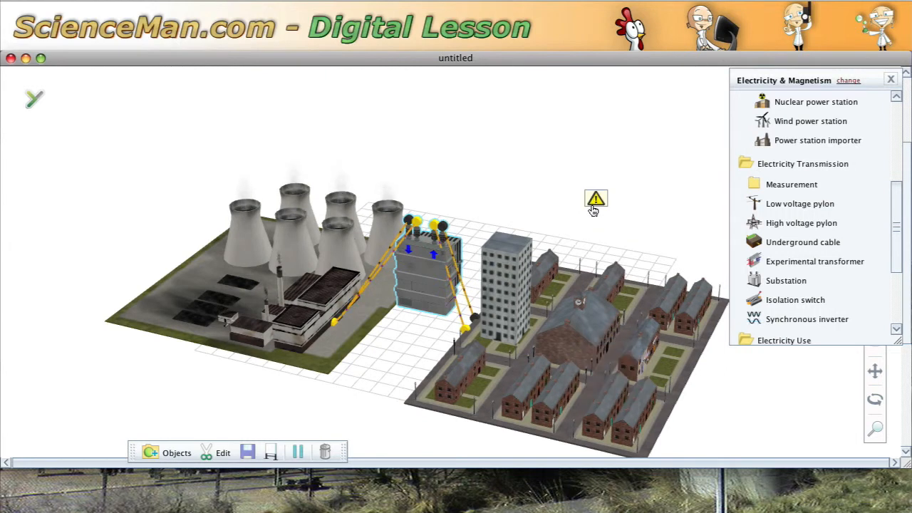
# Check the warning shown above the neighbourhood after wiring through the substation
pyautogui.click(595, 198)
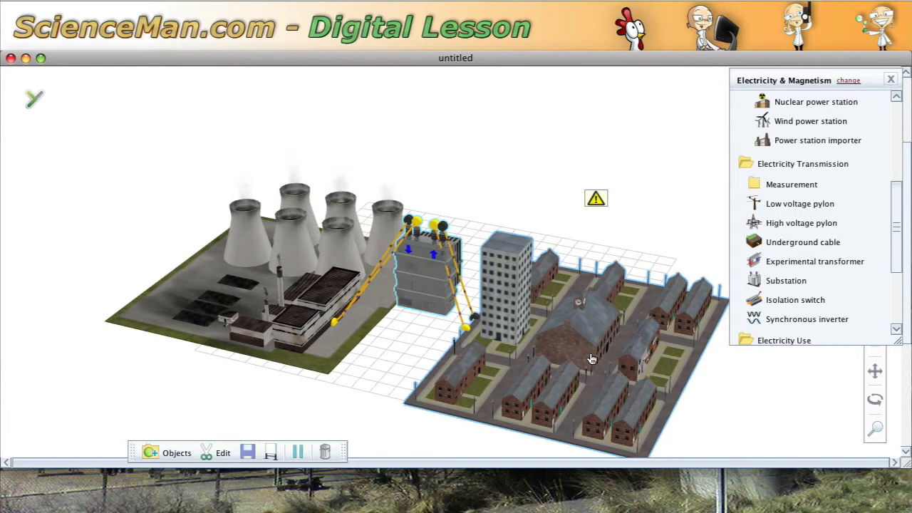
# Raise the substation's primary turns from 20 to 28 or more, clearing the neighbourhood warning
pyautogui.click(427, 278)
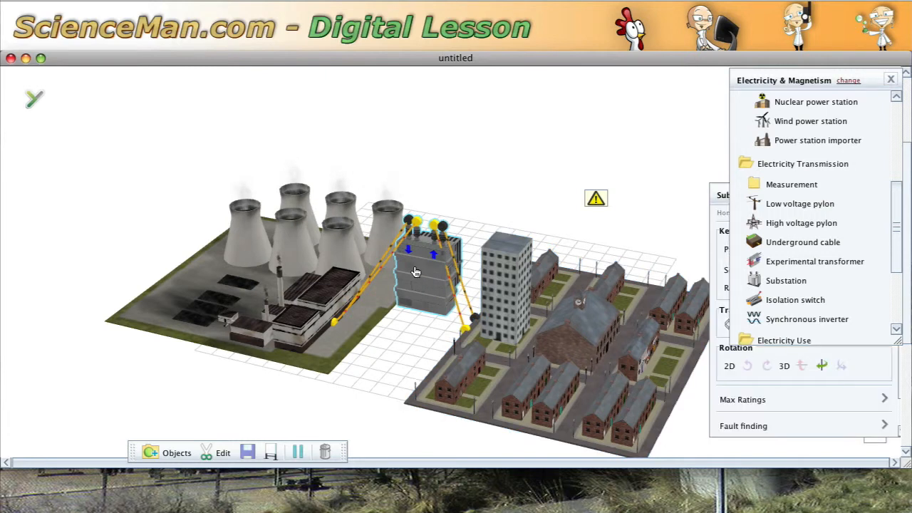
pyautogui.click(427, 285)
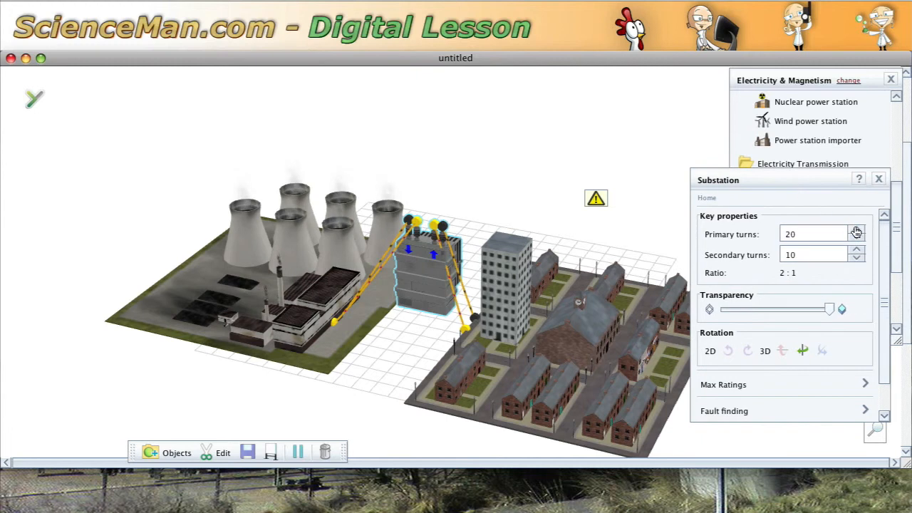
pyautogui.click(858, 229)
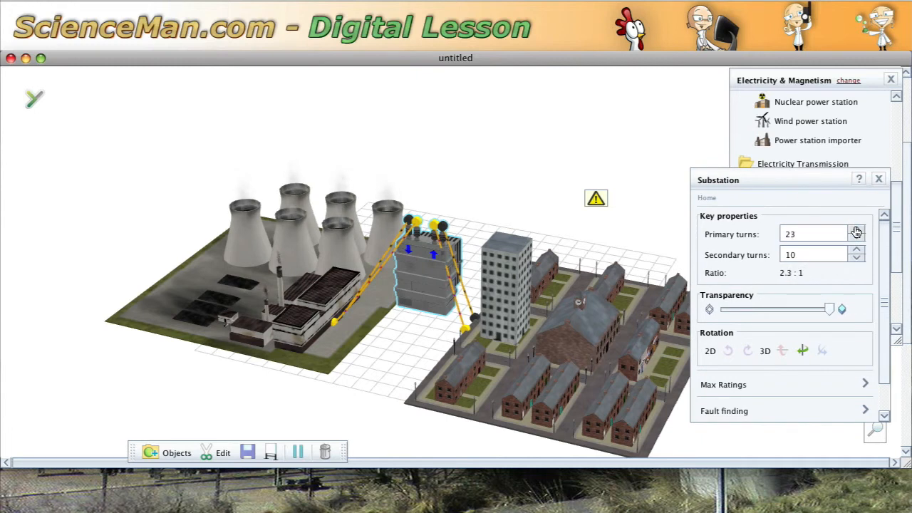
pyautogui.click(856, 230)
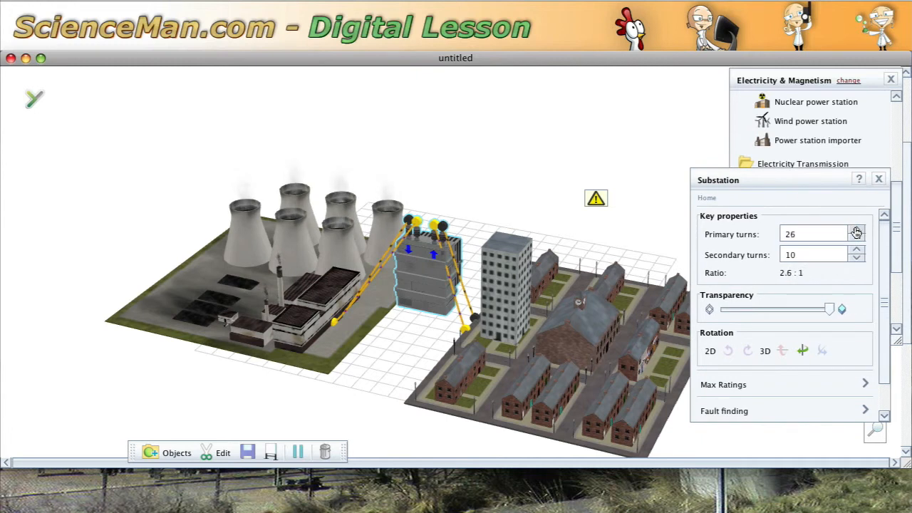
pyautogui.click(858, 230)
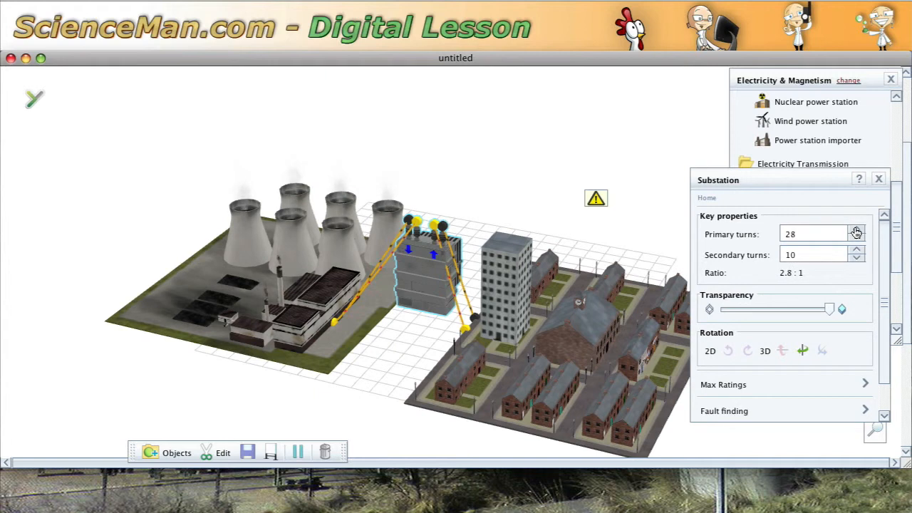
pyautogui.click(857, 230)
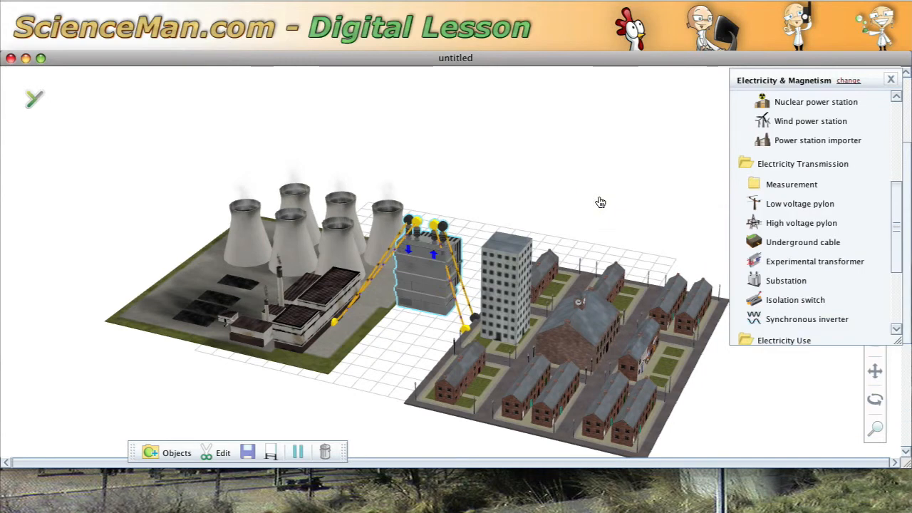
pyautogui.moveTo(391, 273)
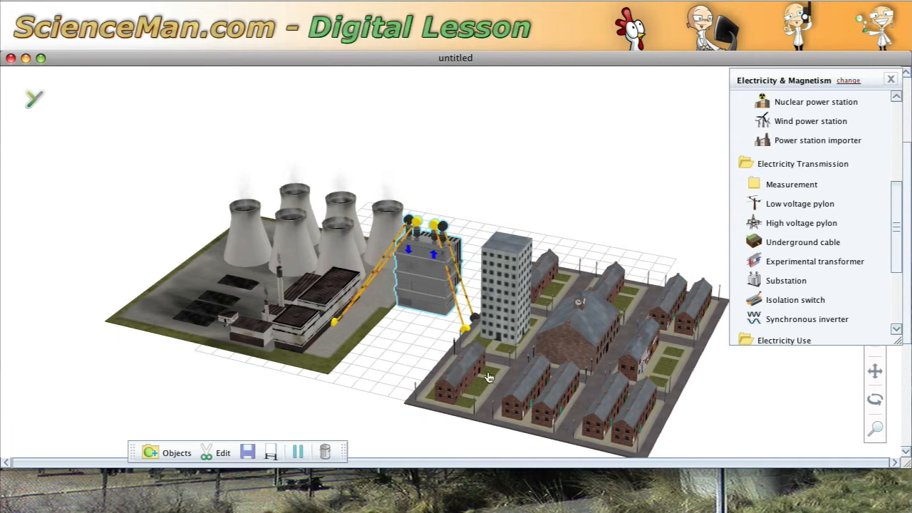
pyautogui.moveTo(595, 369)
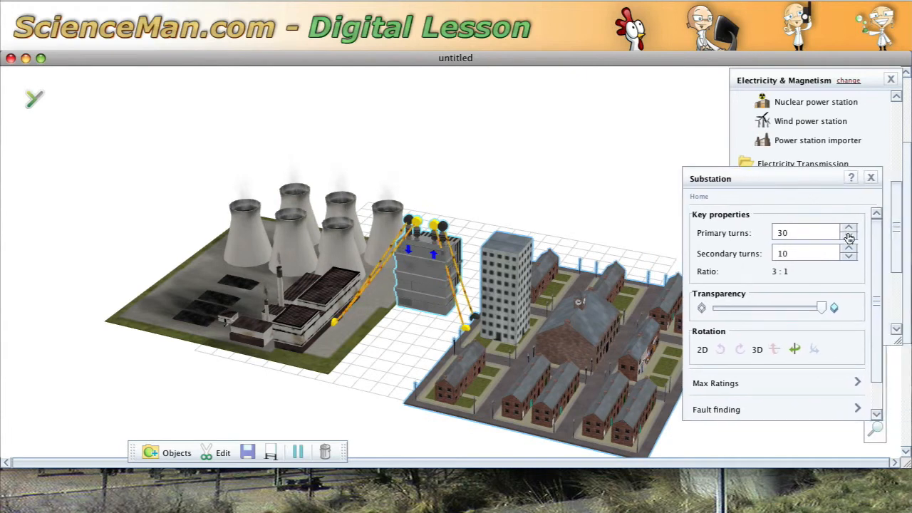
# Lower the substation's primary turns from 30 to 25 for a 2.5:1 ratio
pyautogui.click(849, 236)
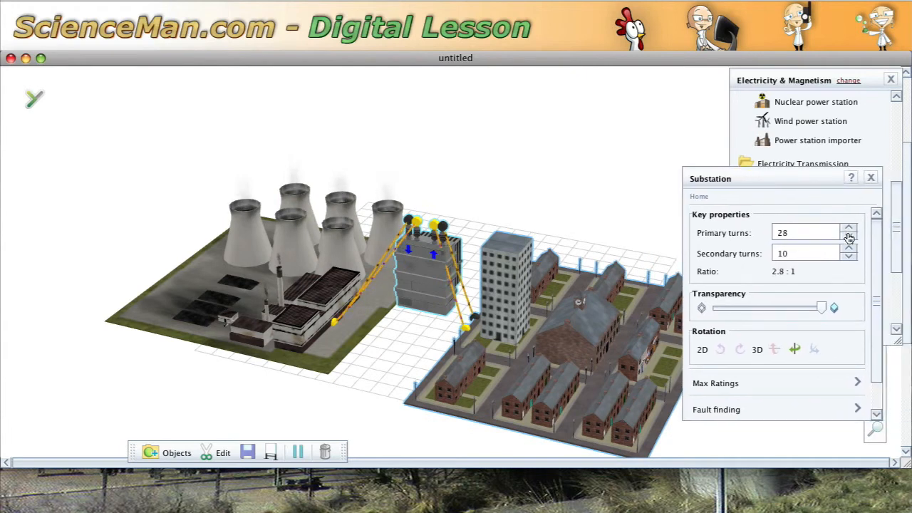
pyautogui.click(849, 236)
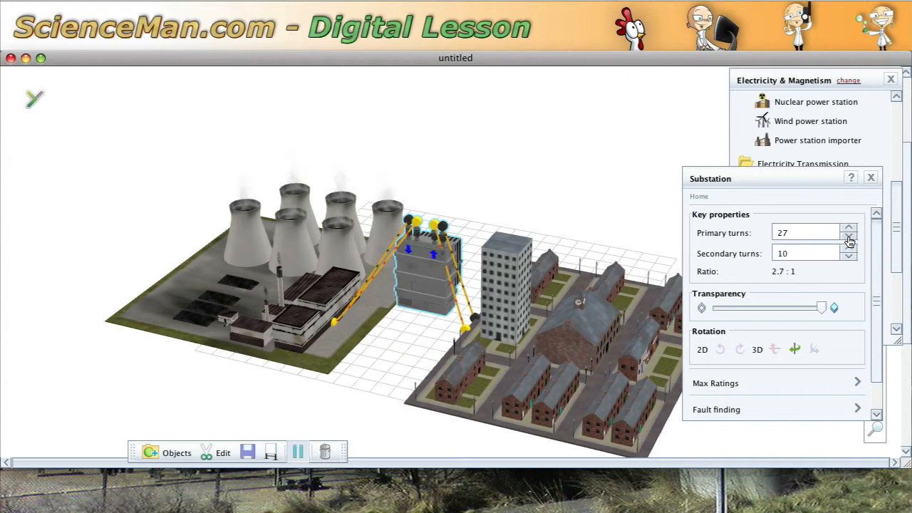
pyautogui.click(848, 237)
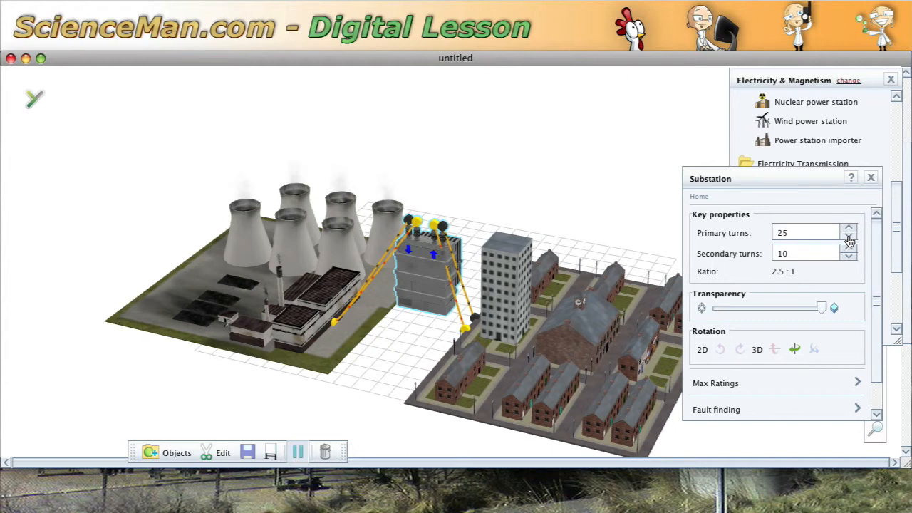